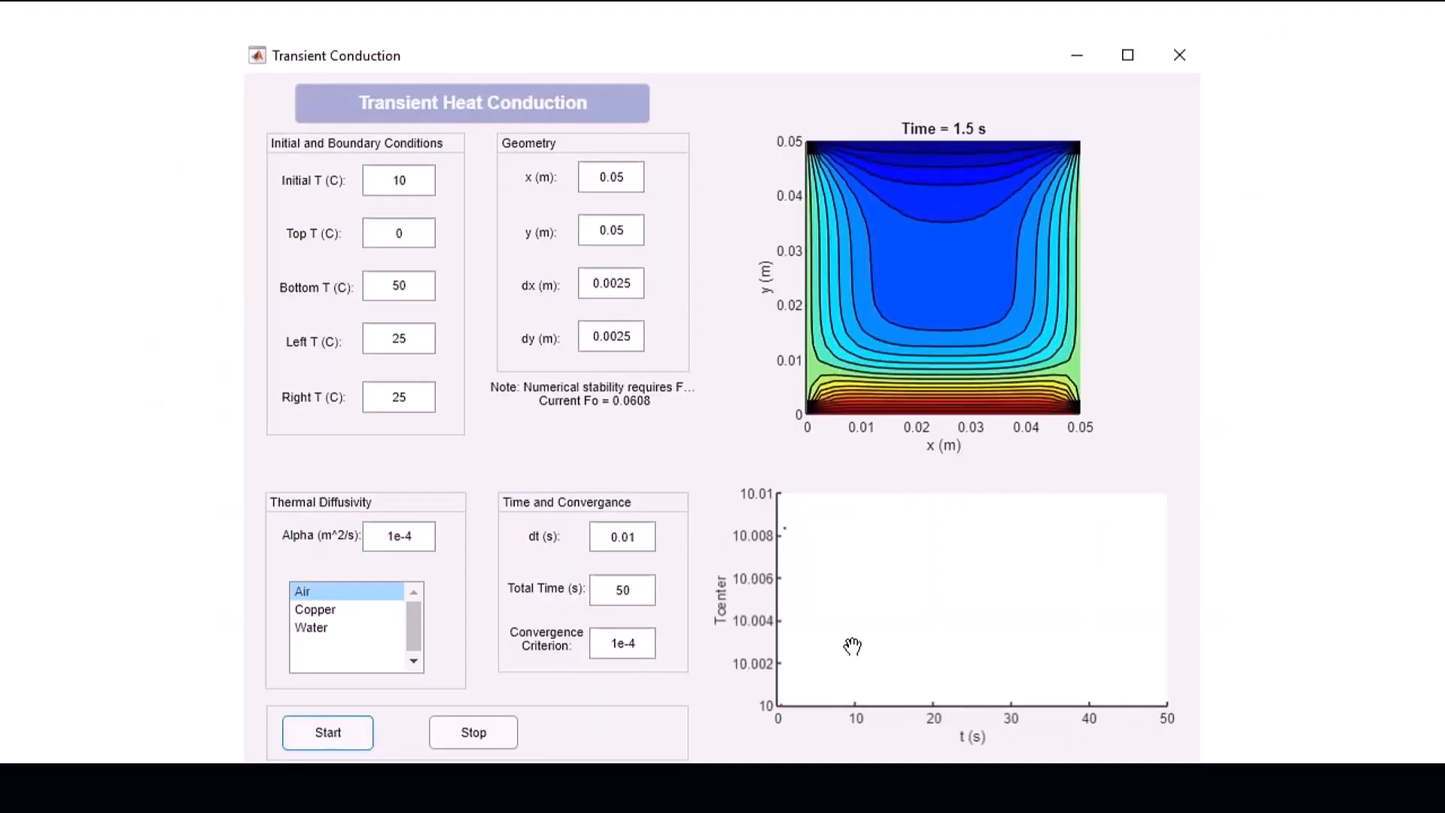
Browse MATLAB's Current Folder to the BloodPressureAppExample folder with the app and patient data.
{"action": "left_click", "coordinate": [326, 732]}
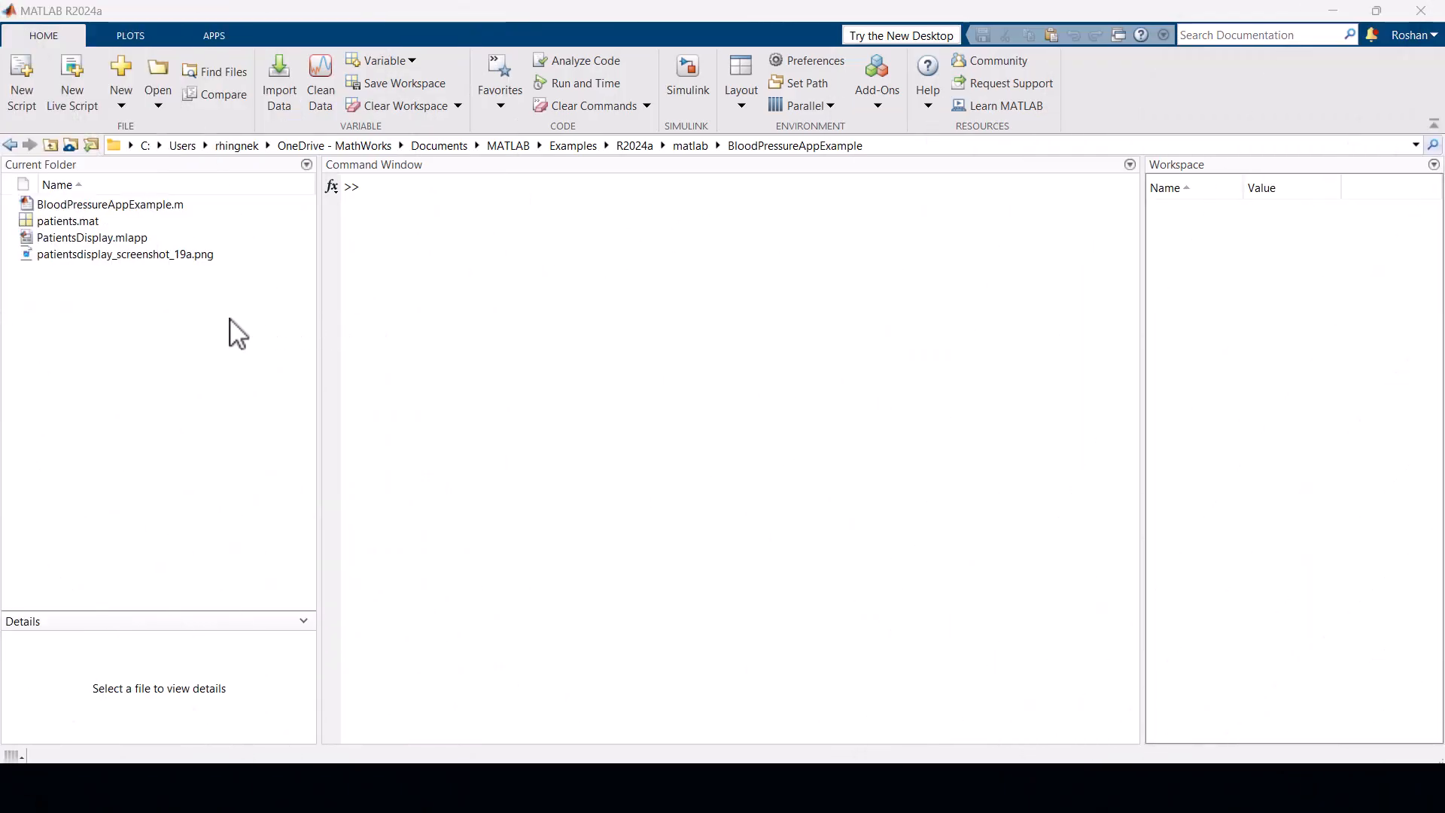
Select PatientsDisplay.mlapp in the BloodPressureAppExample folder listing.
{"action": "left_click", "coordinate": [92, 236]}
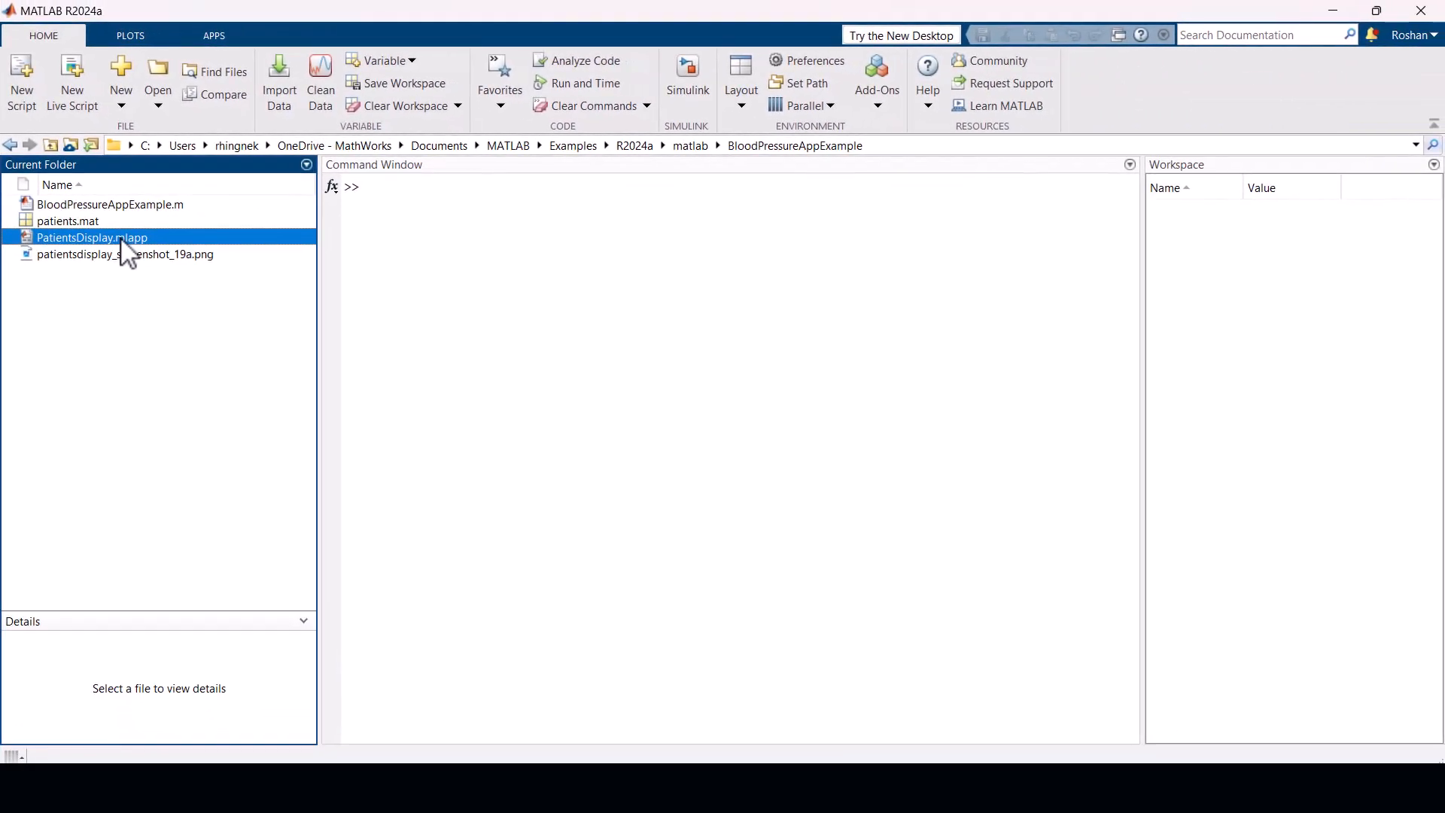
Open PatientsDisplay.mlapp in App Designer's Design View.
{"action": "double_click", "coordinate": [91, 236]}
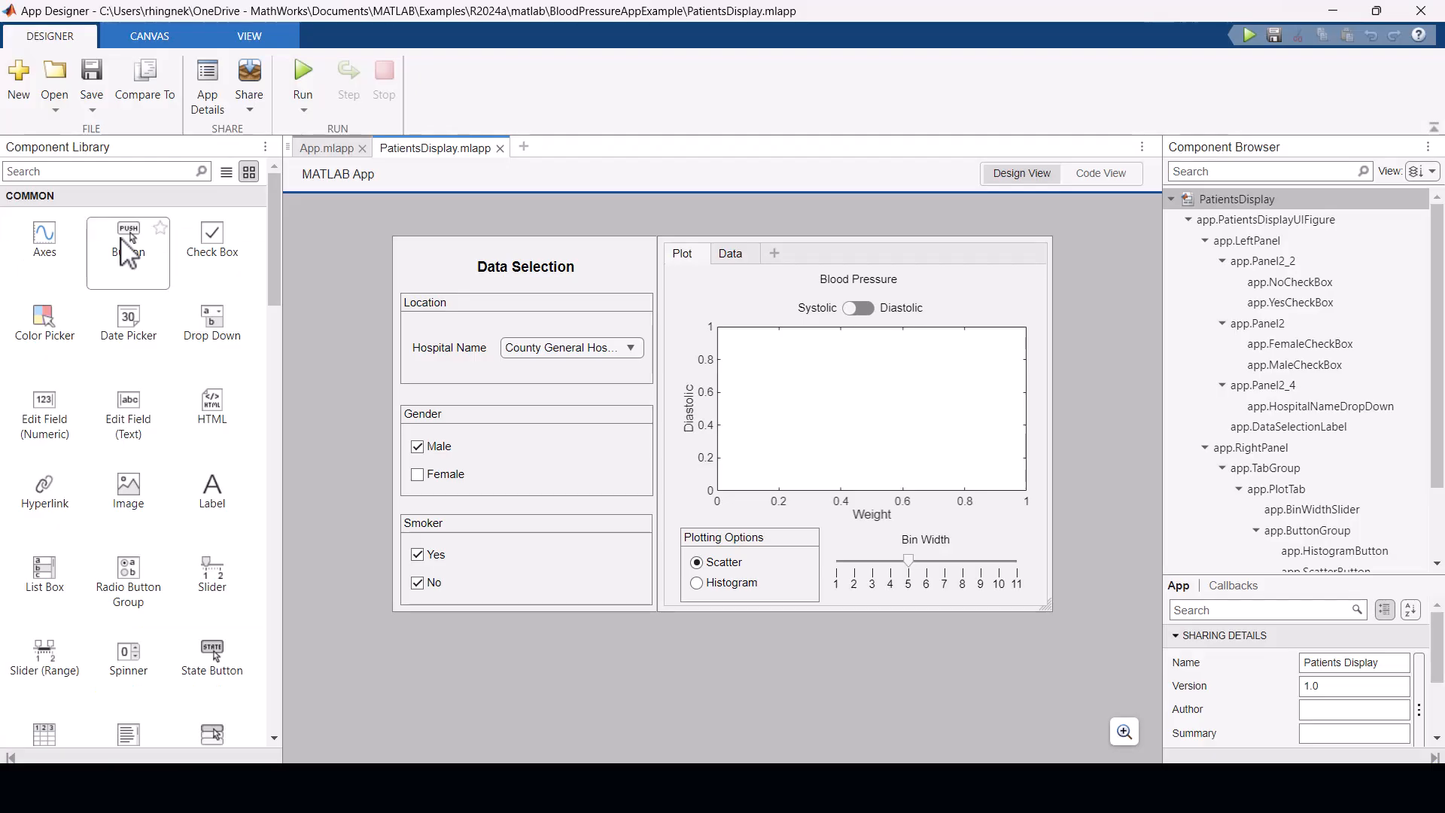
{"action": "mouse_move", "coordinate": [126, 249]}
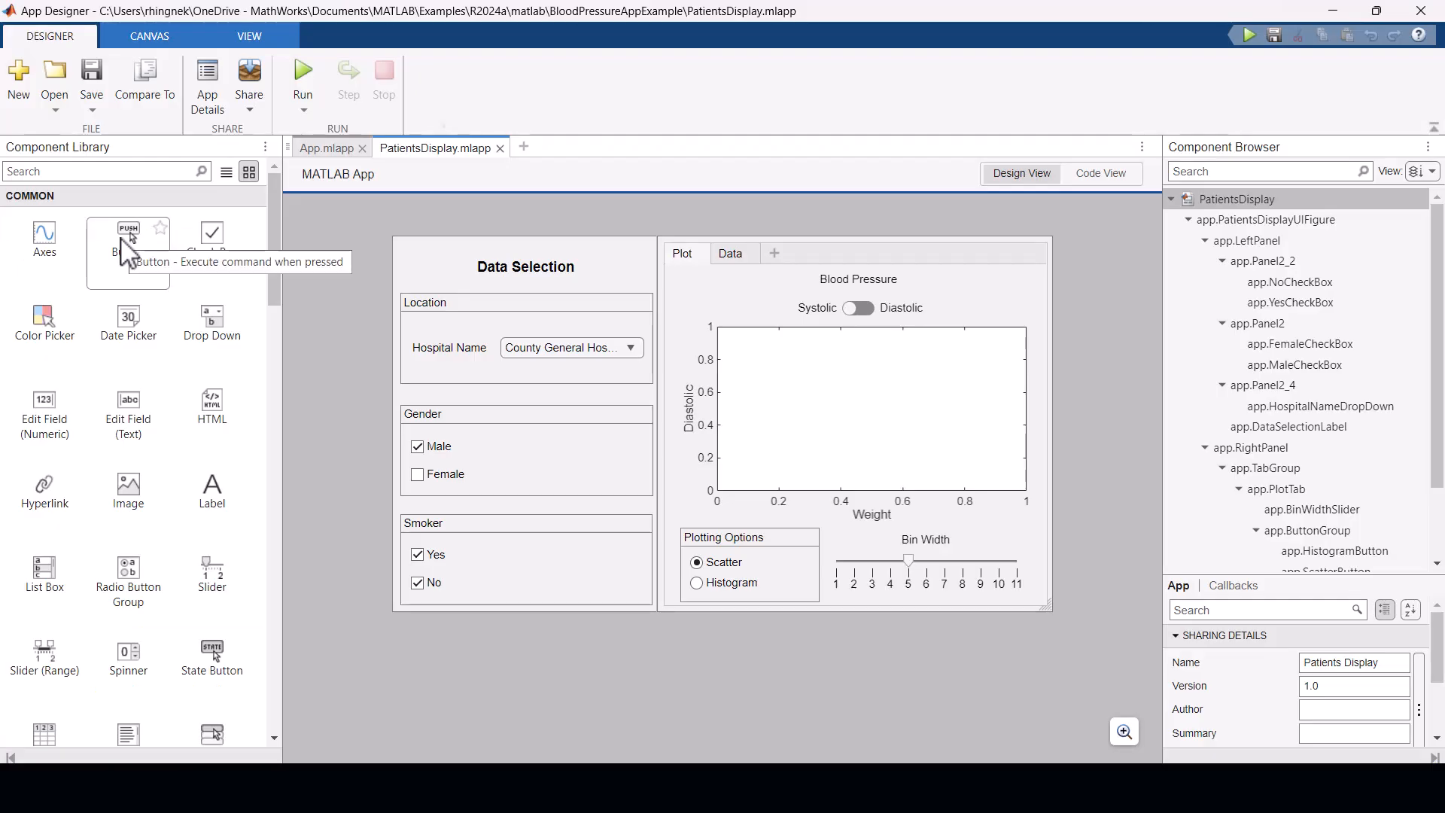
{"action": "mouse_move", "coordinate": [310, 79]}
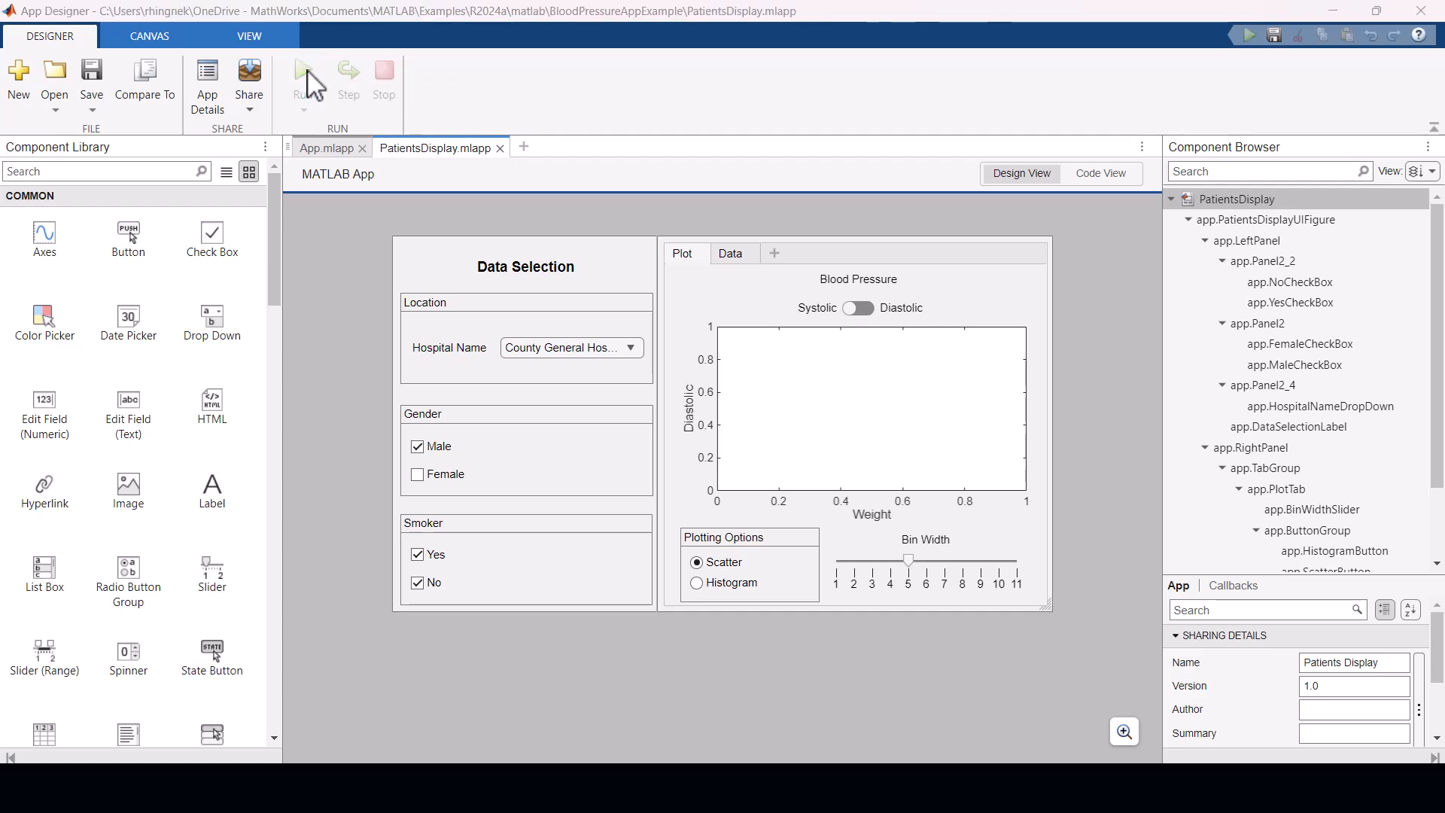
Run the app and show a systolic histogram of female St. Mary's Medical Center patients.
{"action": "left_click", "coordinate": [302, 69]}
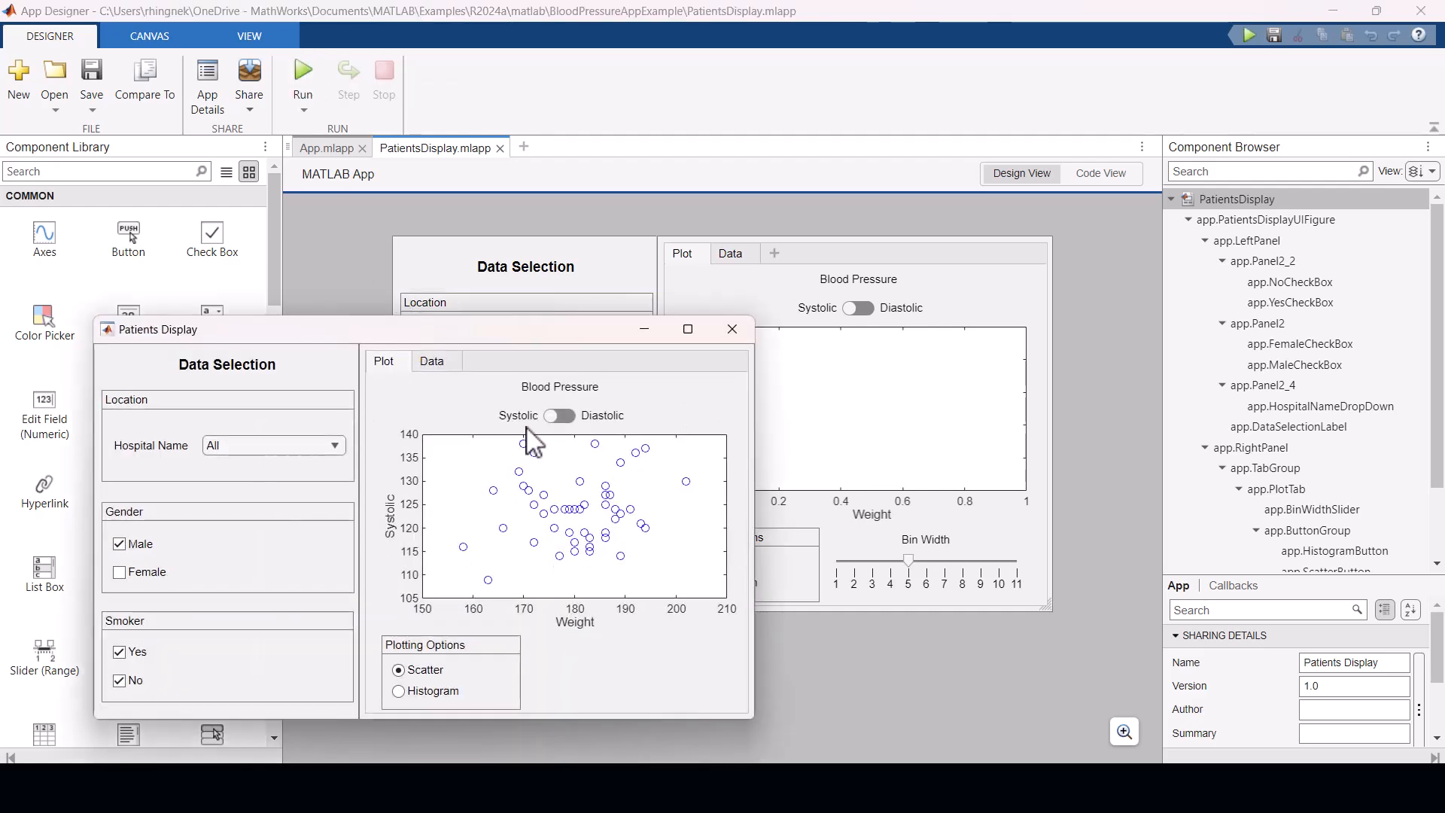
{"action": "left_click", "coordinate": [558, 416]}
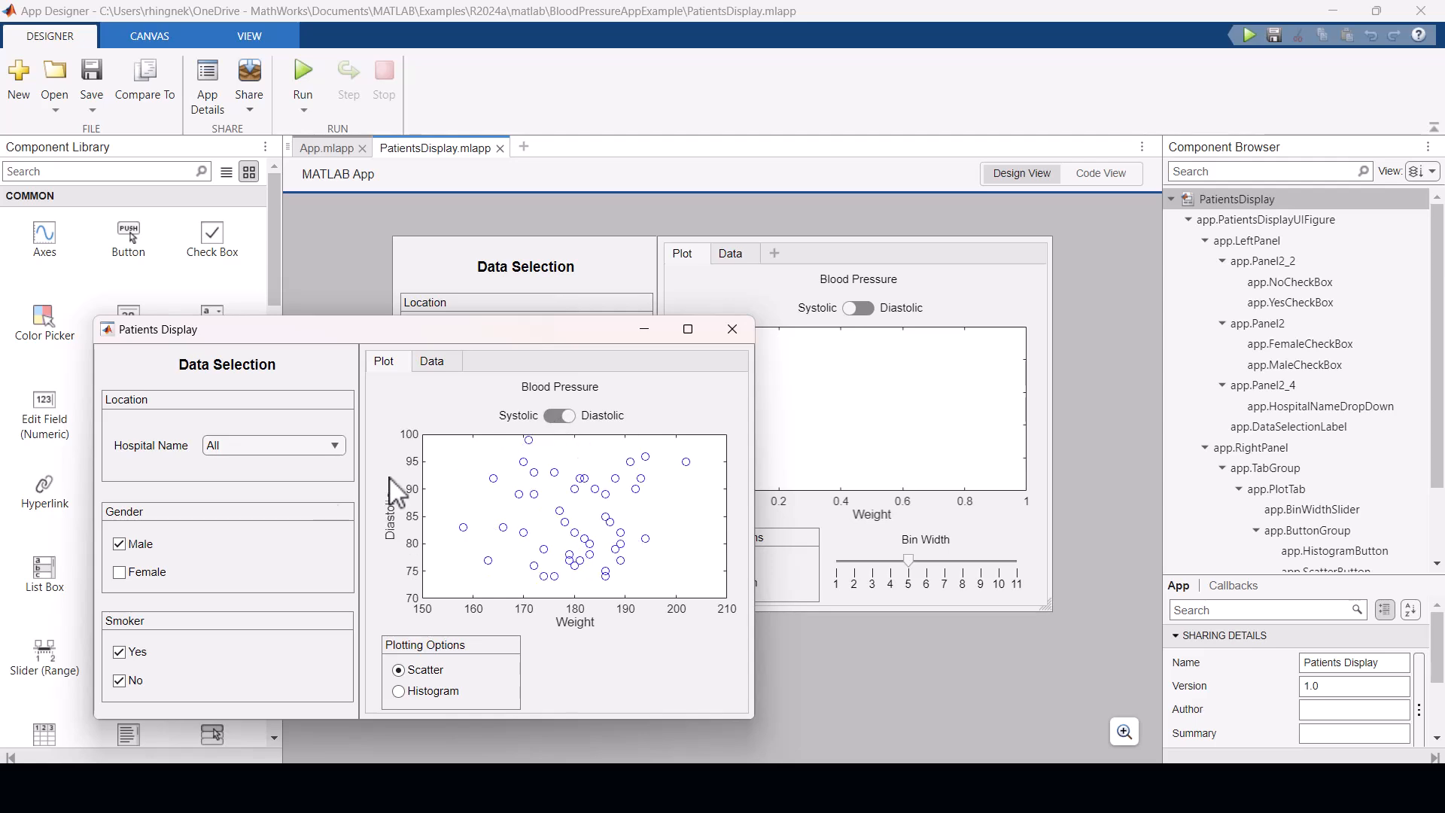
{"action": "left_click", "coordinate": [118, 572]}
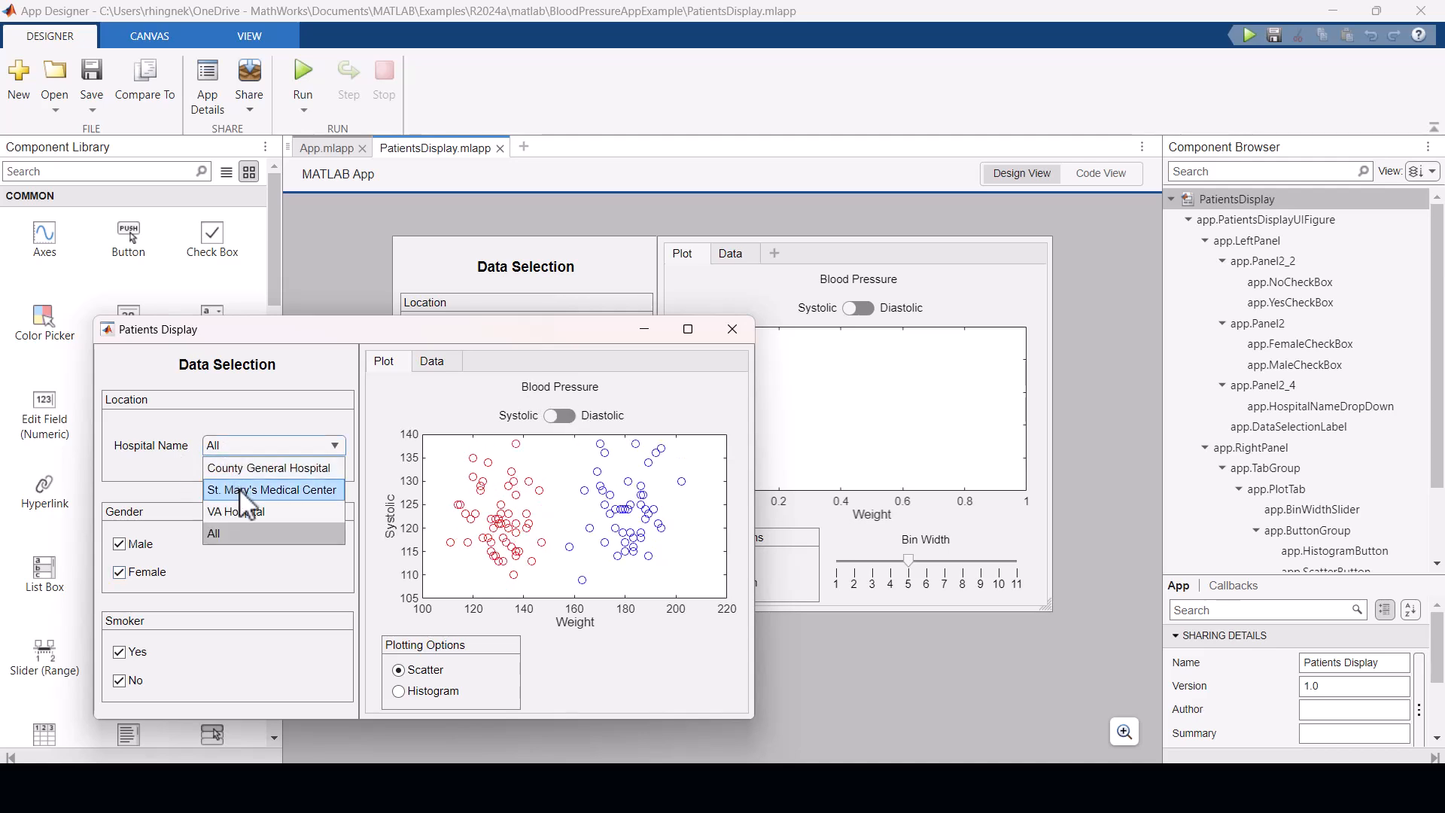
{"action": "left_click", "coordinate": [273, 489]}
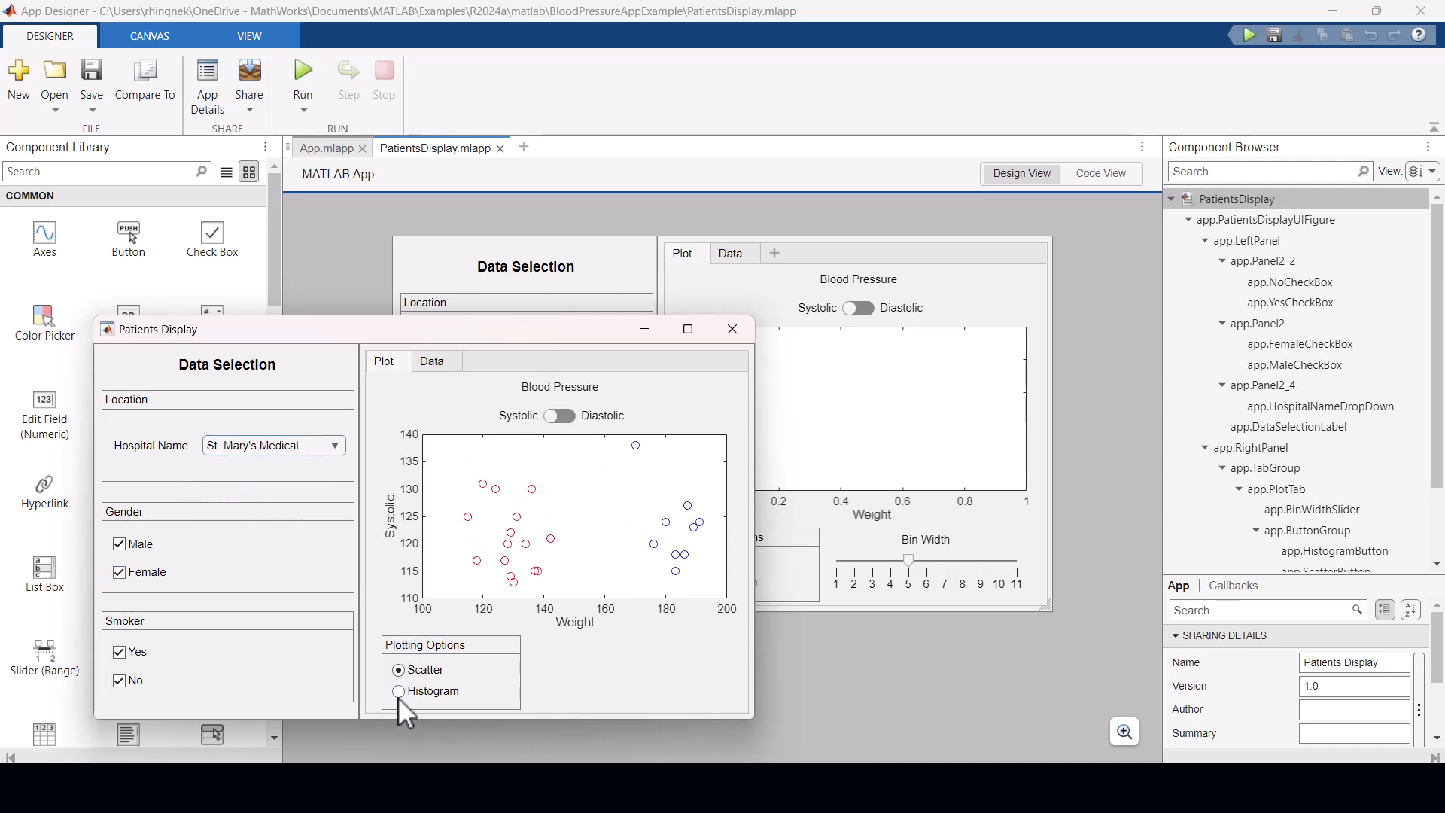
{"action": "left_click", "coordinate": [397, 691]}
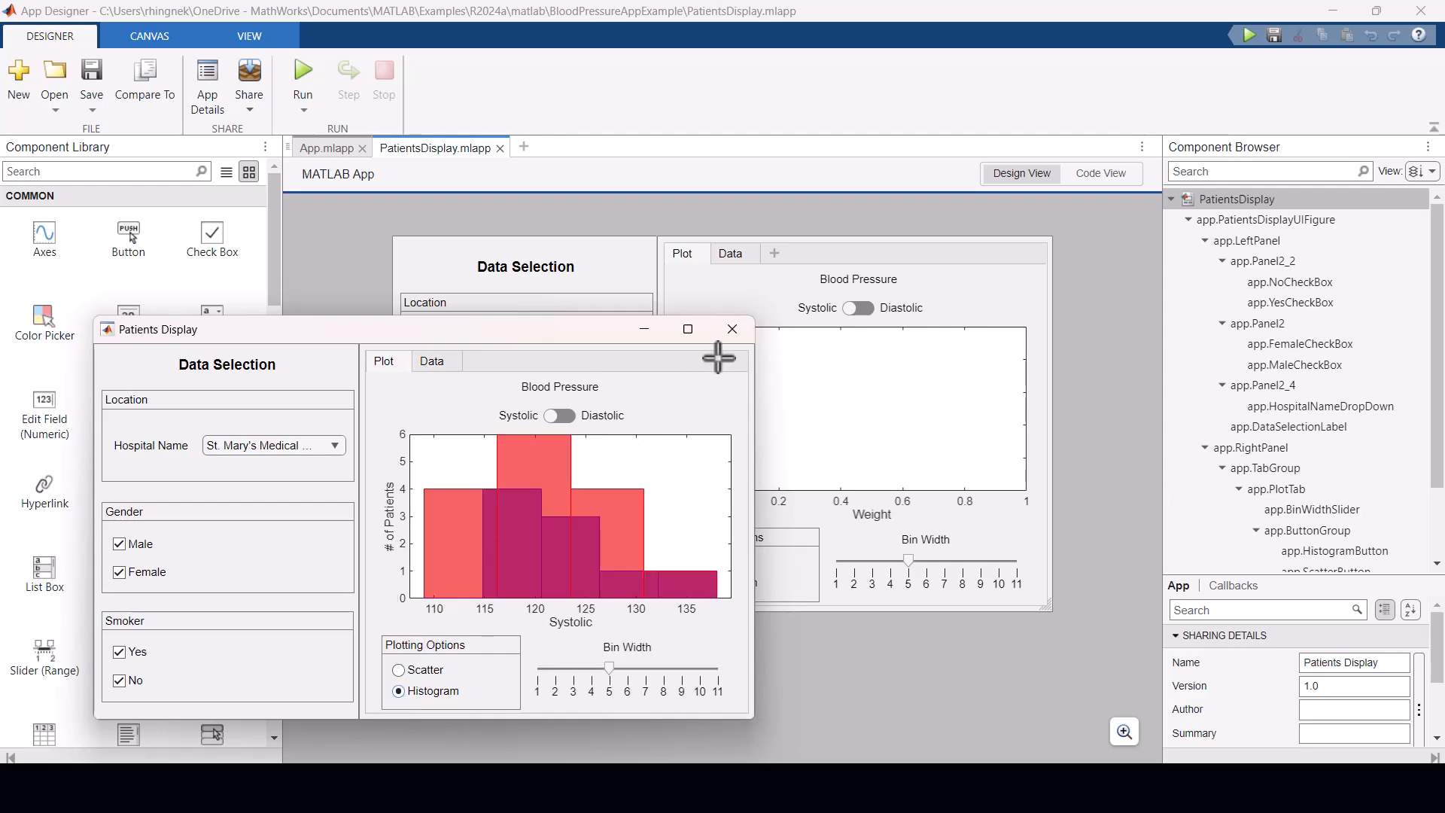
{"action": "left_click", "coordinate": [732, 330]}
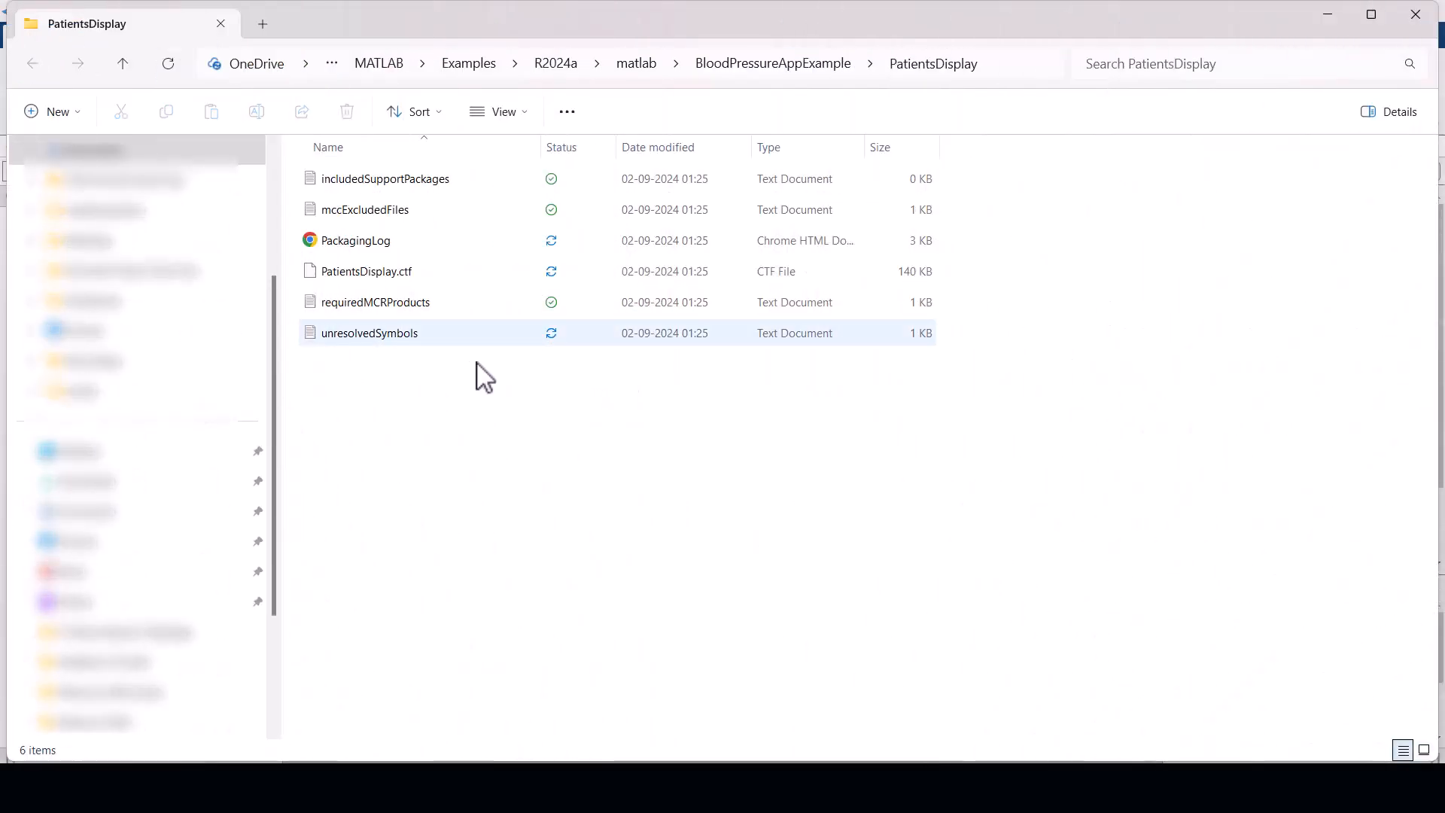
{"action": "mouse_move", "coordinate": [548, 403]}
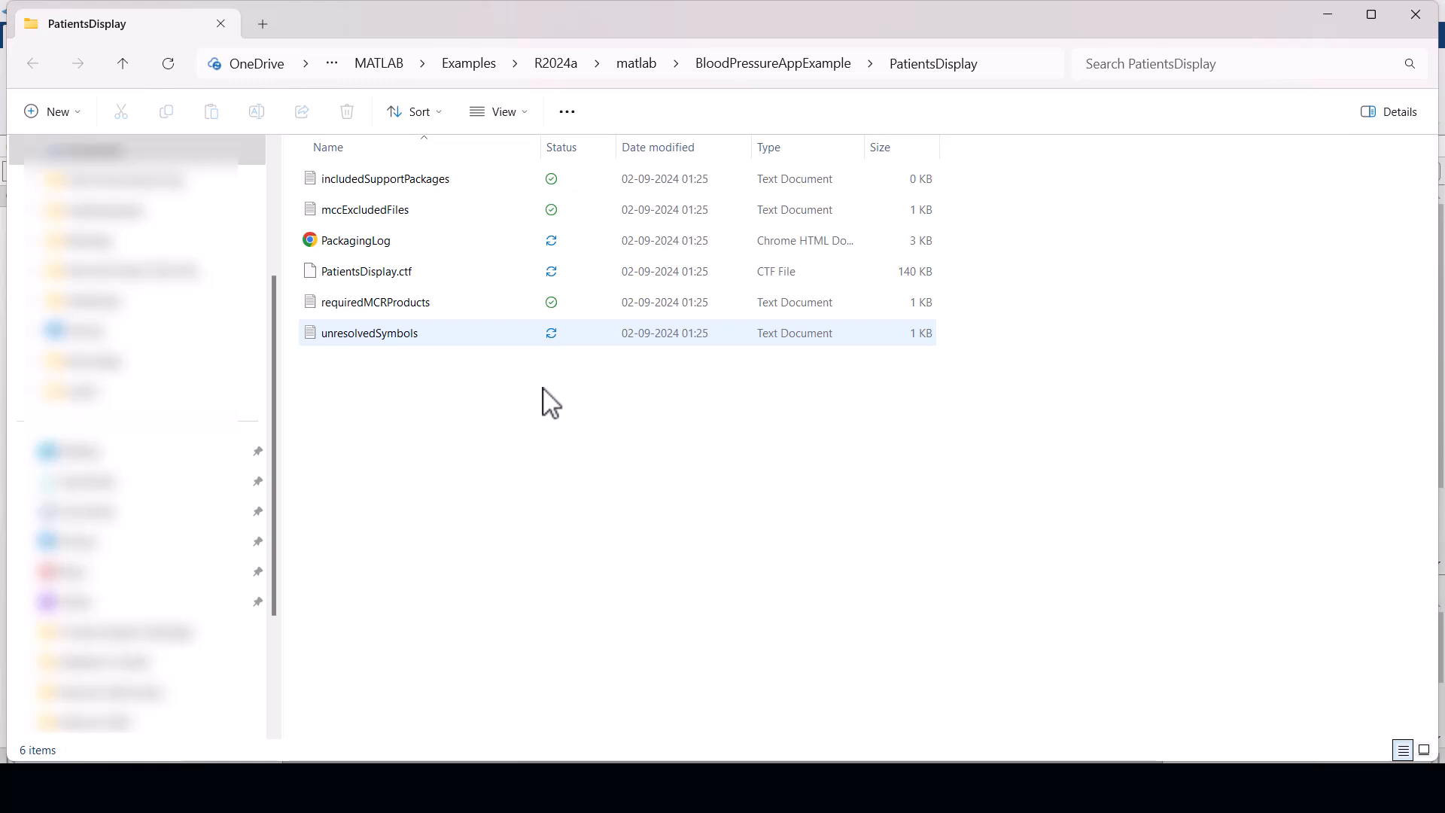
{"action": "mouse_move", "coordinate": [764, 246]}
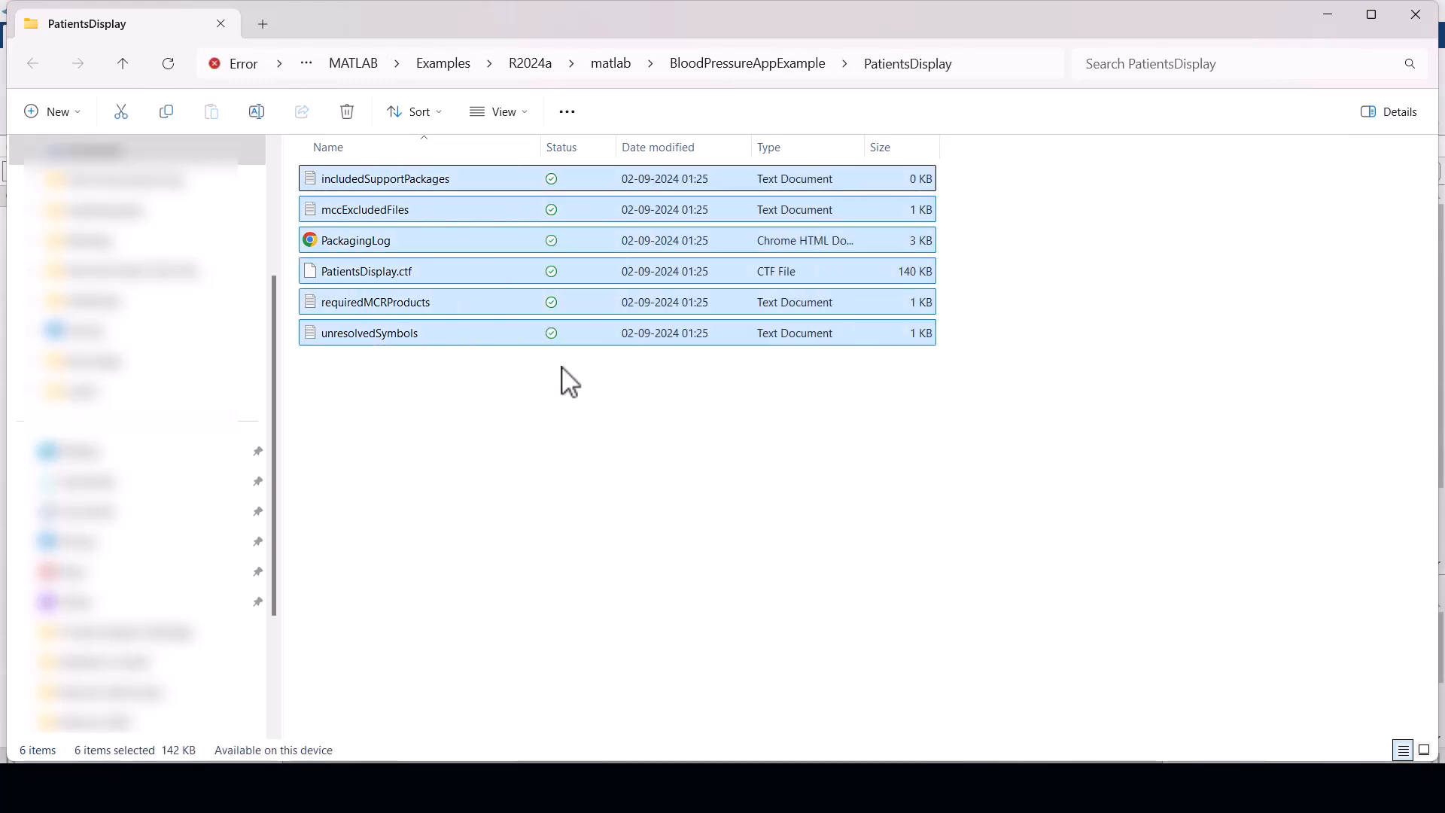
{"action": "mouse_move", "coordinate": [515, 274]}
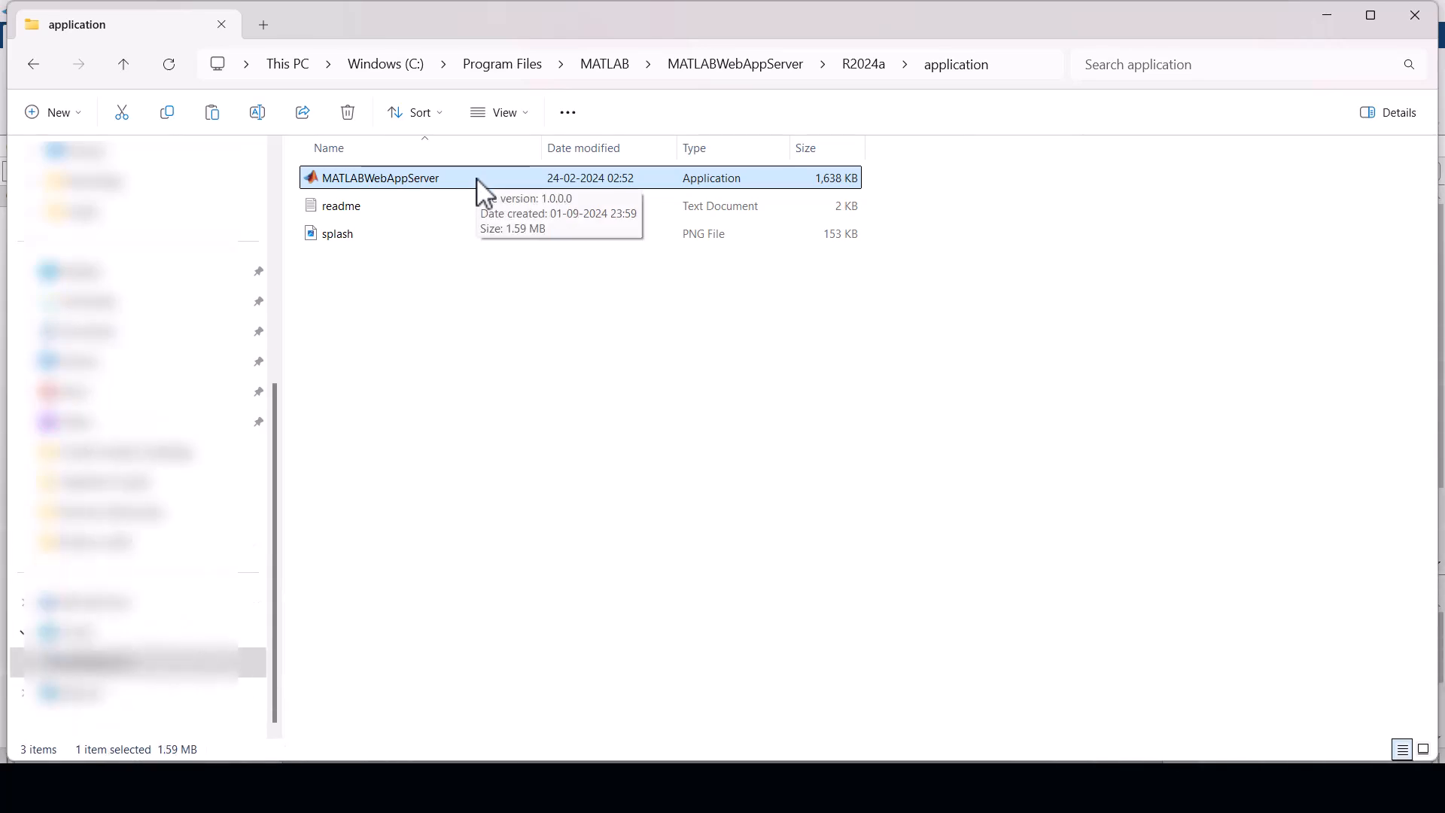
Launch MATLABWebAppServer and browse to C:\ProgramData\MathWorks\webapps\R2024a\apps.
{"action": "right_click", "coordinate": [381, 178]}
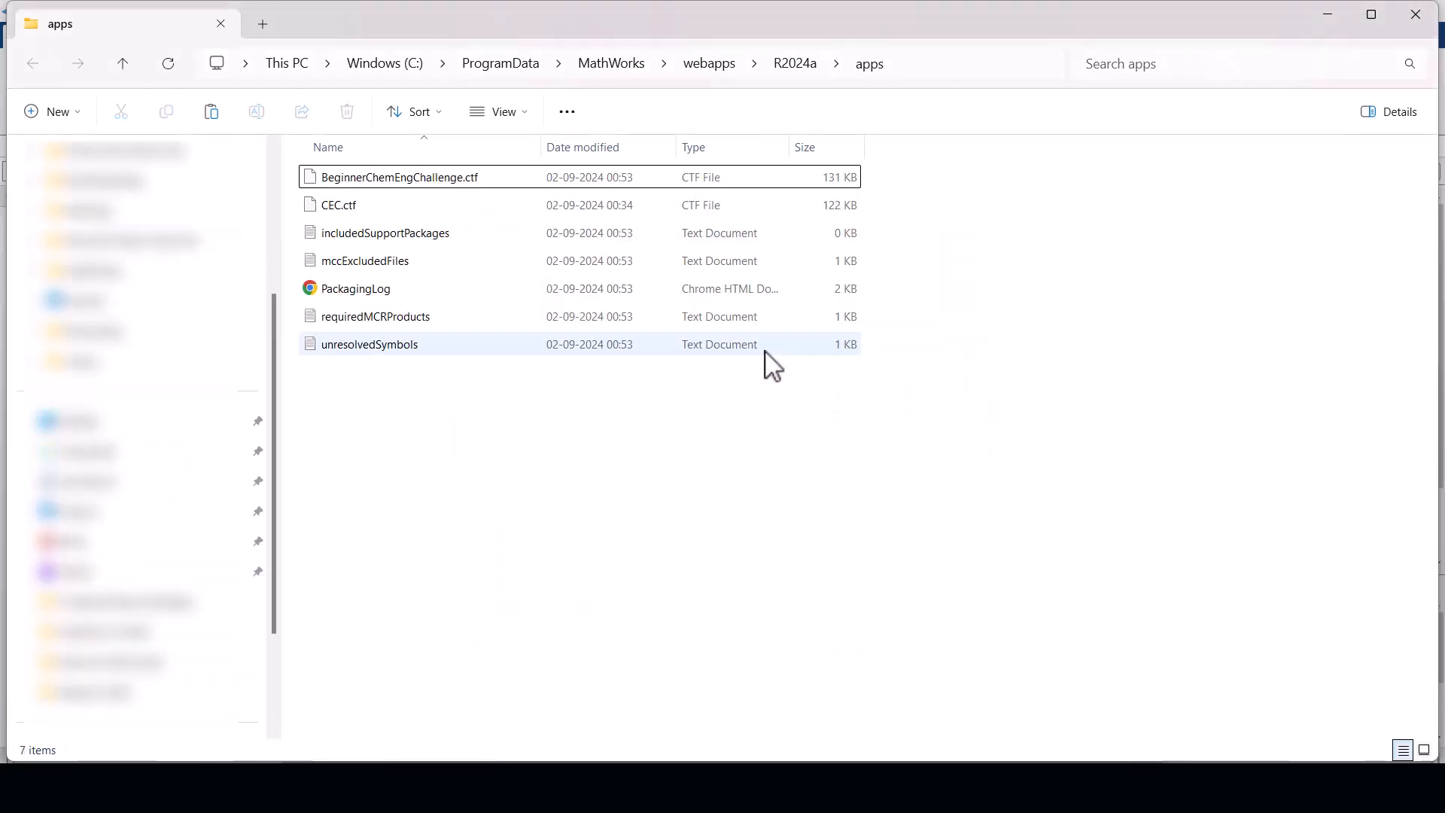
Paste the PatientsDisplay web app files into apps, replacing the same-named files.
{"action": "left_click", "coordinate": [629, 470]}
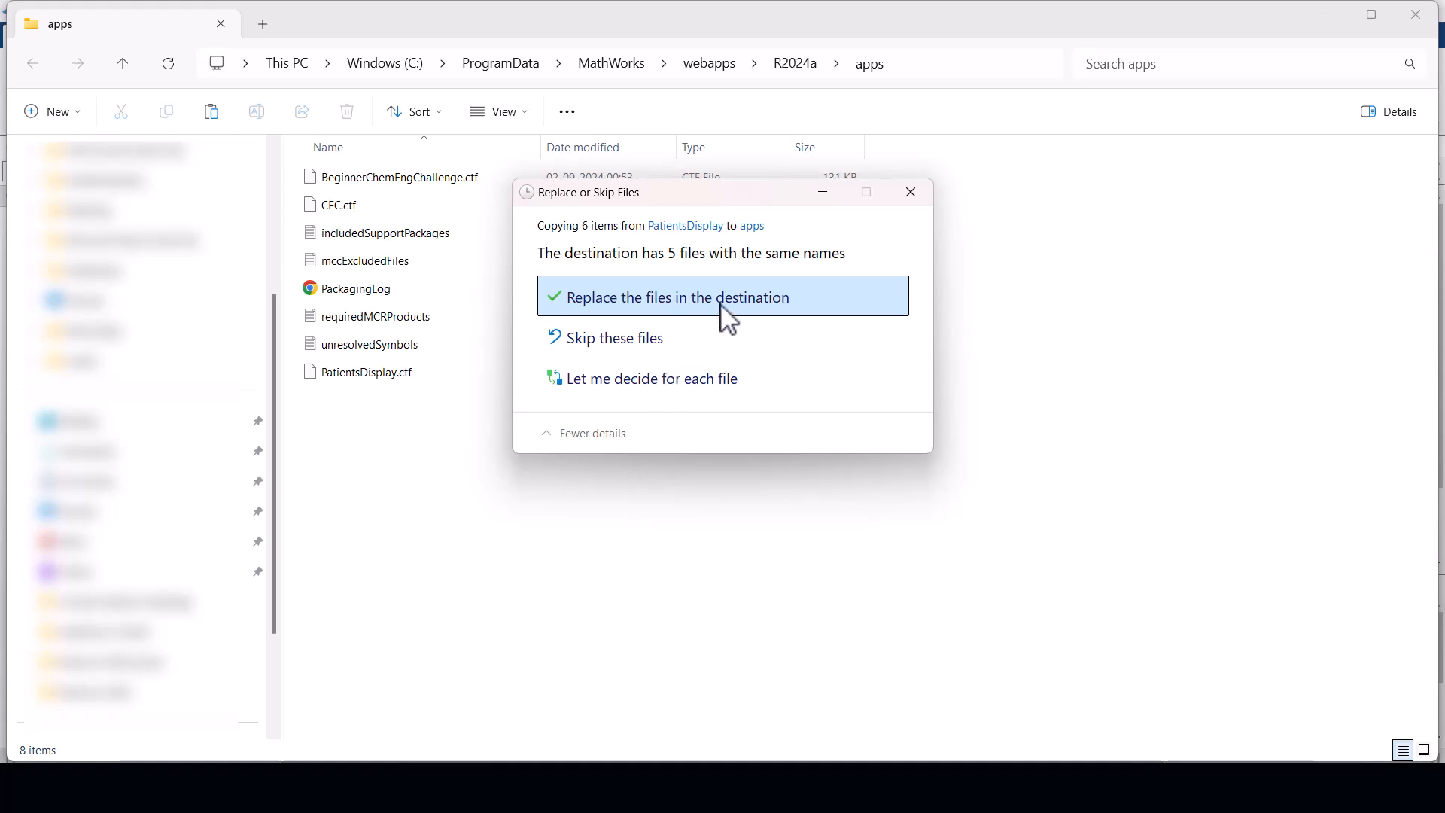
{"action": "left_click", "coordinate": [673, 296]}
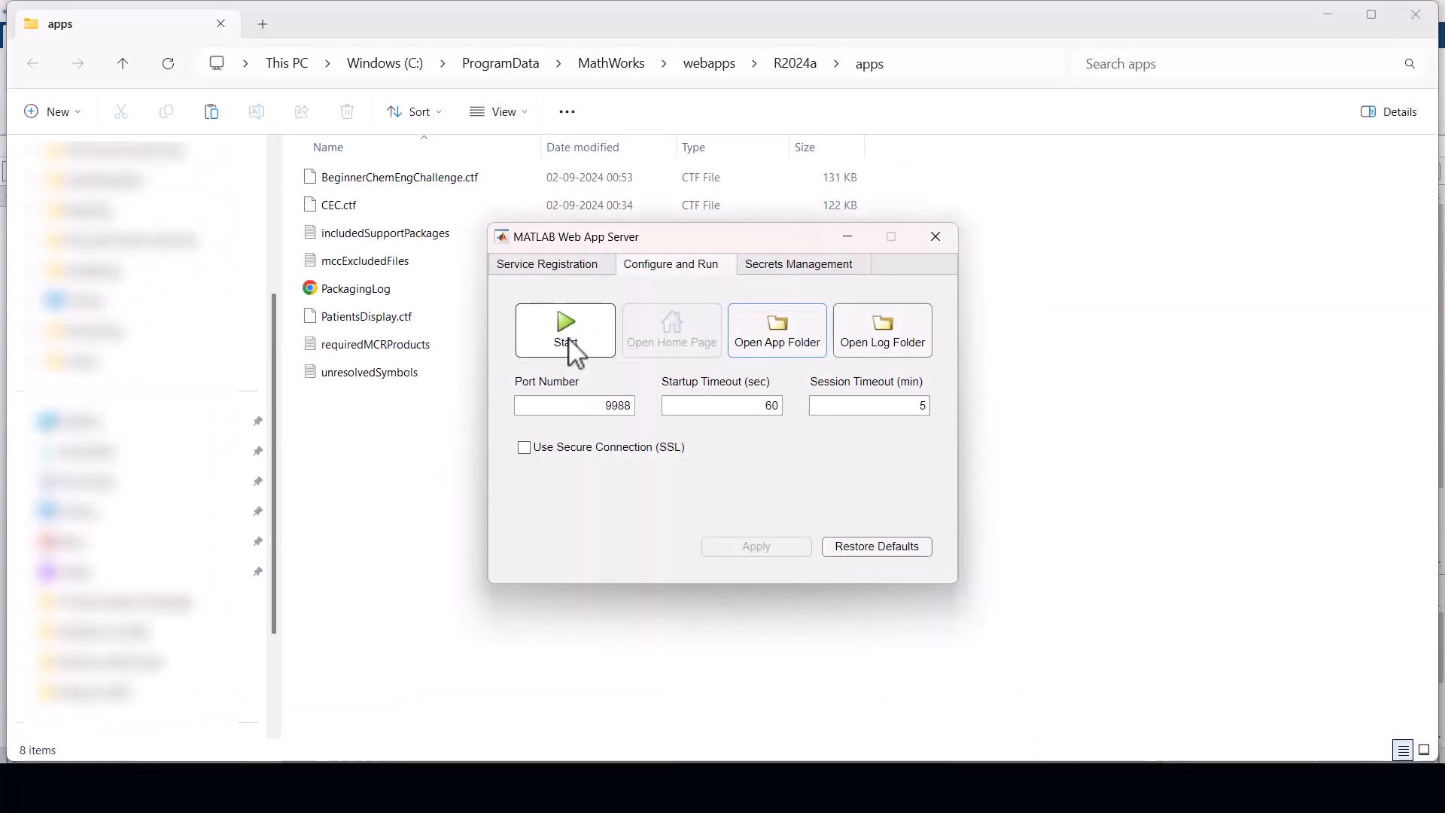
Start the Web App Server on port 9988 and open its home page in the browser.
{"action": "left_click", "coordinate": [565, 330]}
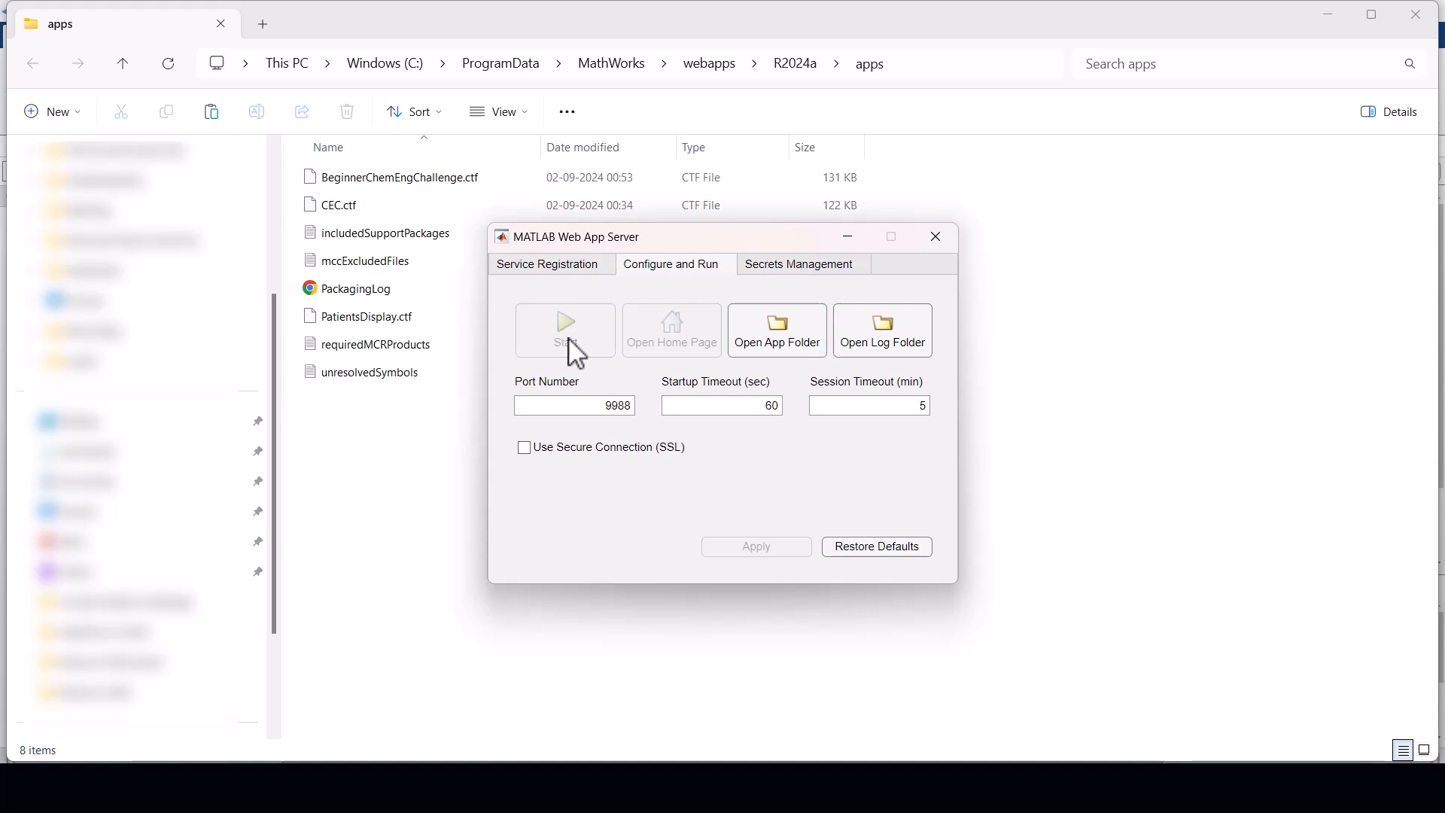
{"action": "left_click", "coordinate": [565, 330]}
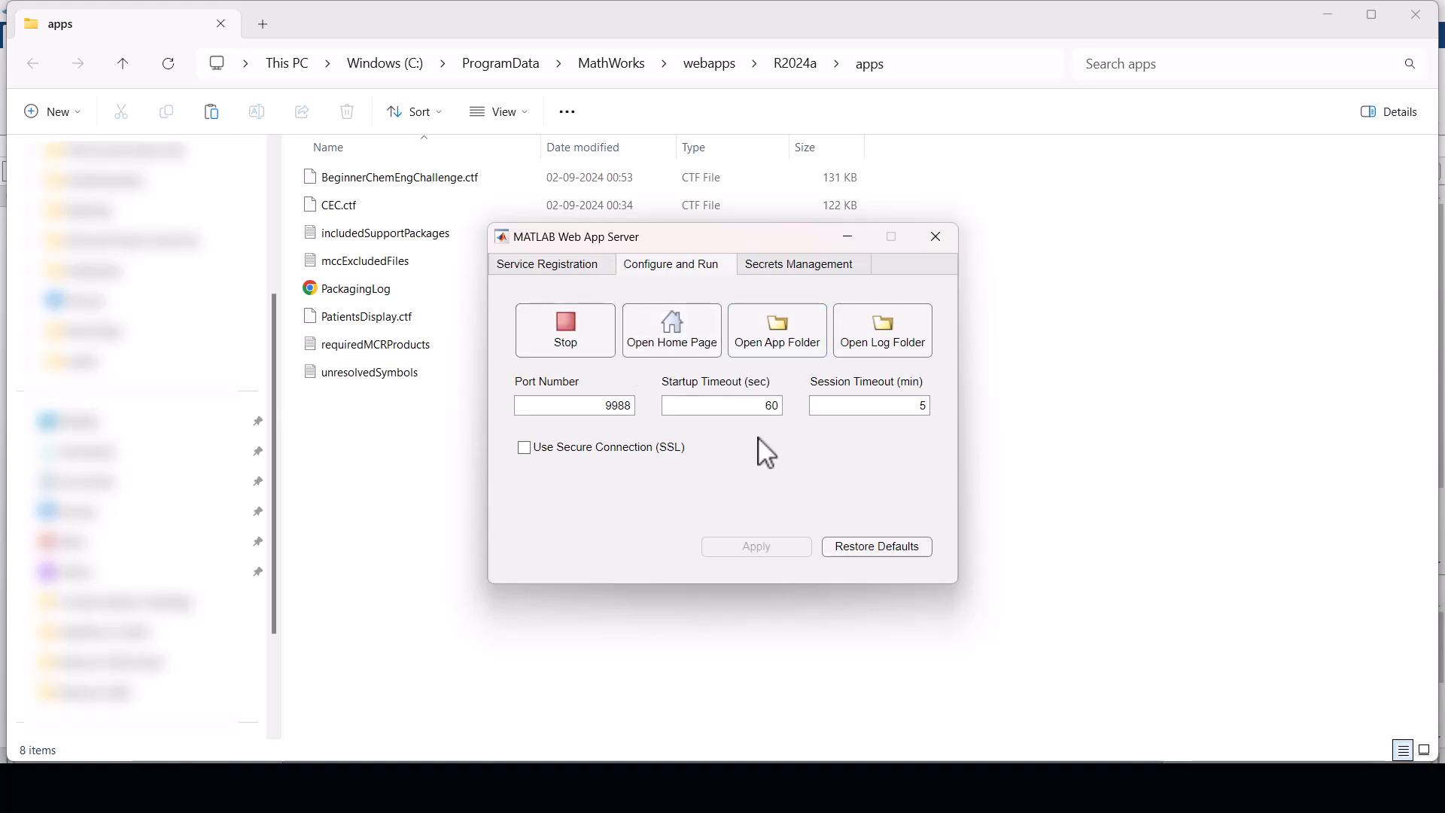
{"action": "mouse_move", "coordinate": [672, 330]}
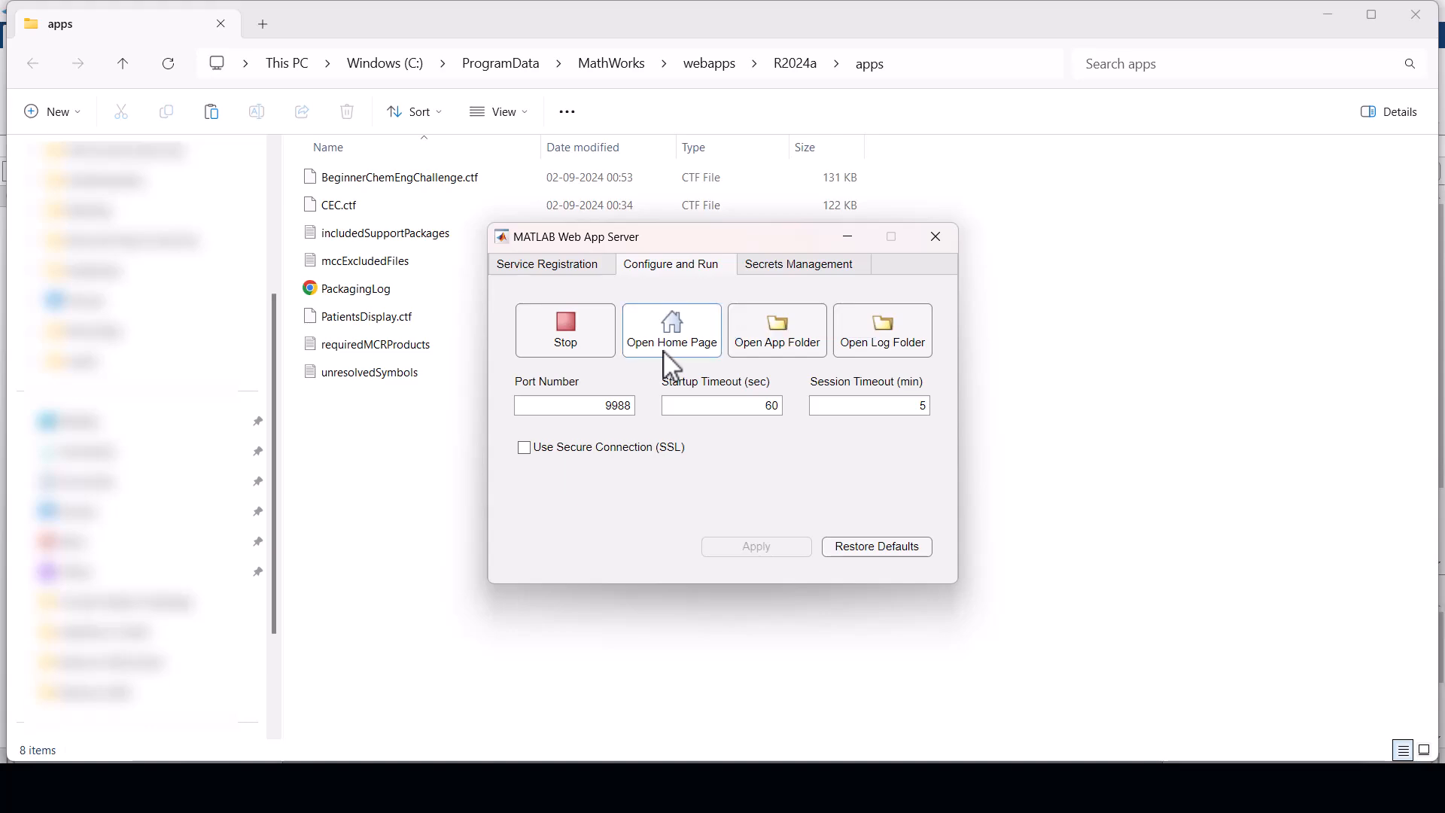
{"action": "left_click", "coordinate": [672, 330]}
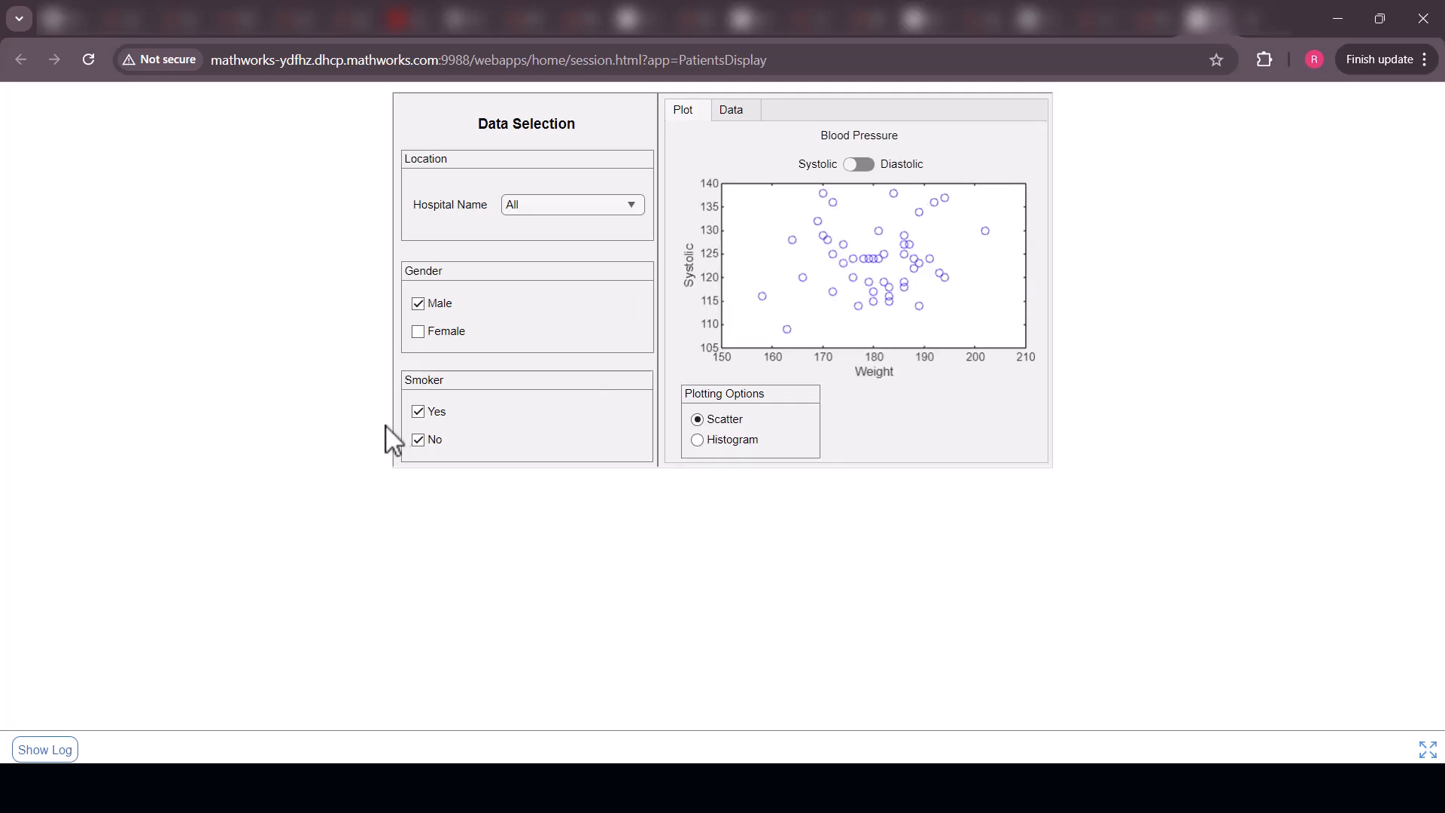
In the browser app, show a diastolic histogram including females and smokers with bin width 3.
{"action": "left_click", "coordinate": [417, 331]}
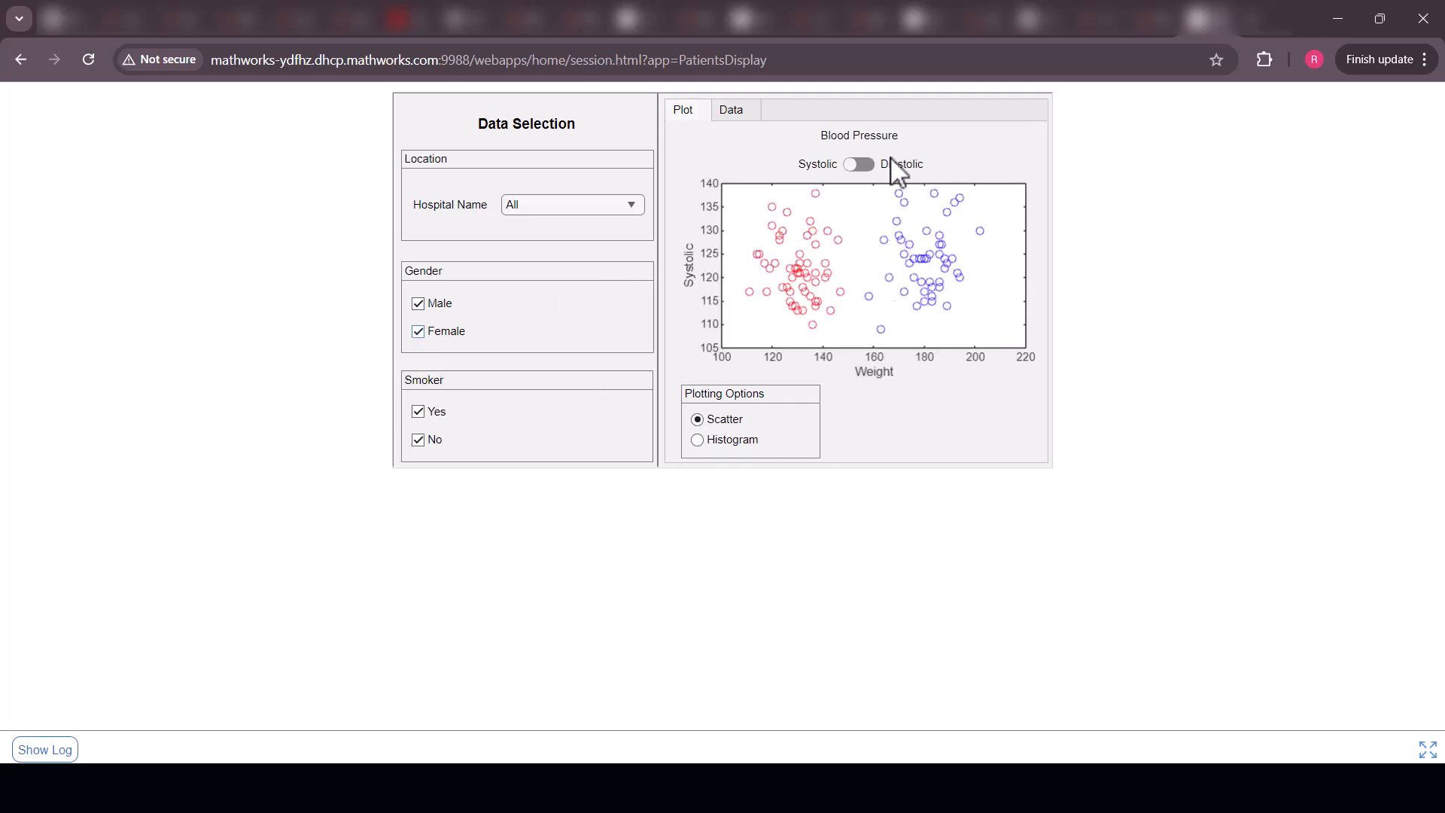
{"action": "left_click", "coordinate": [858, 164]}
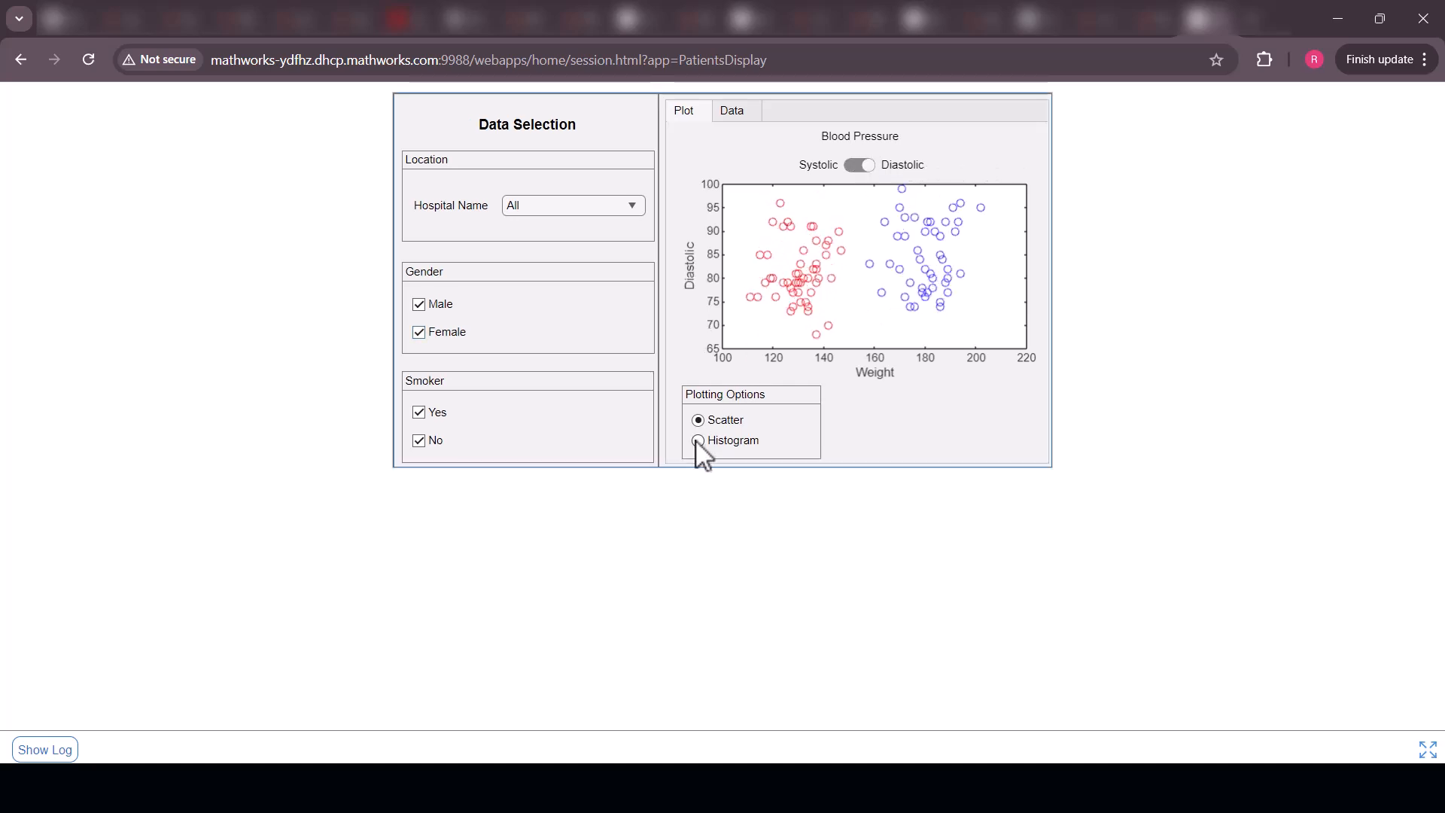
{"action": "left_click", "coordinate": [697, 440]}
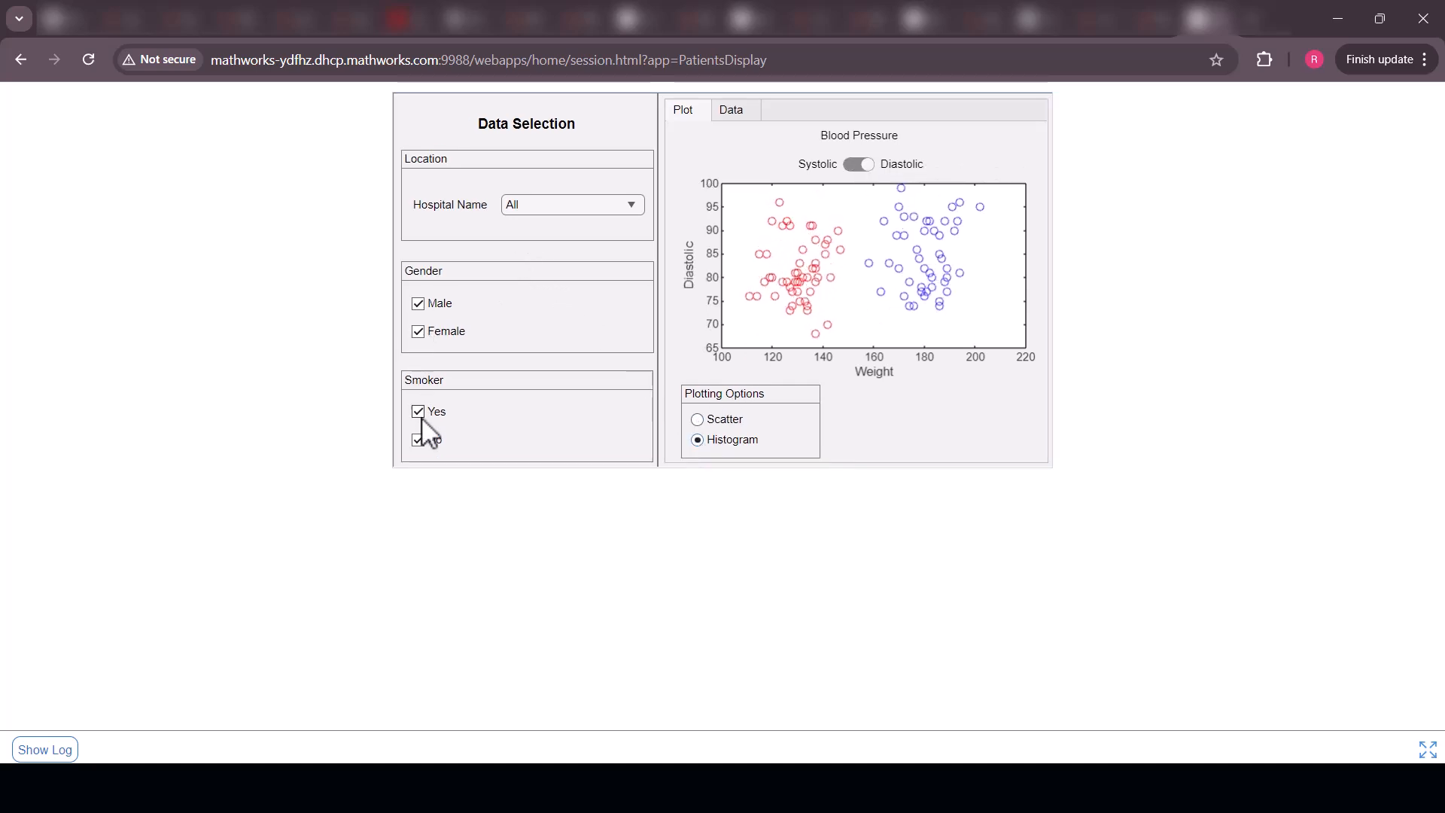
{"action": "left_click", "coordinate": [417, 411]}
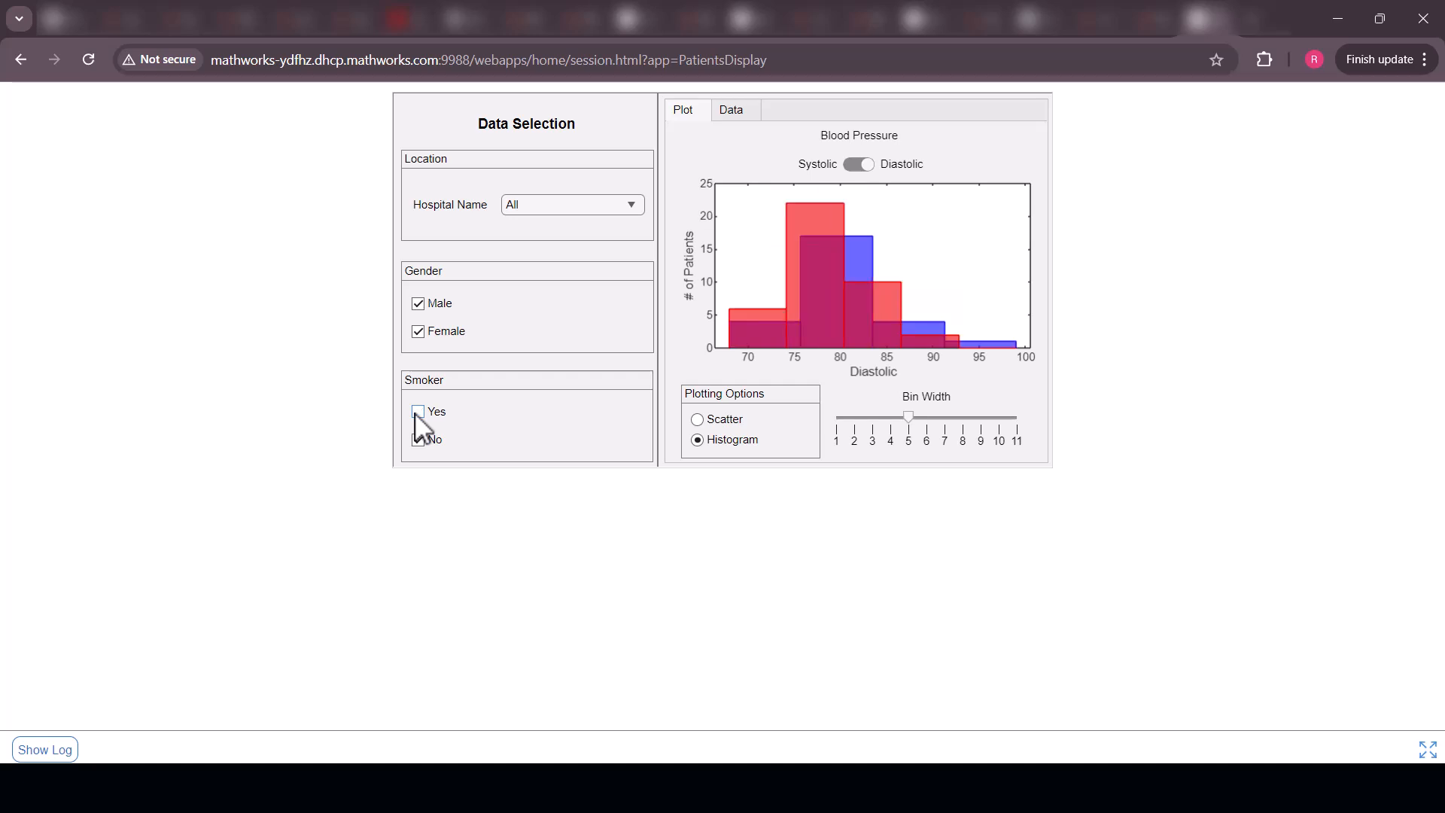
{"action": "left_click", "coordinate": [417, 412]}
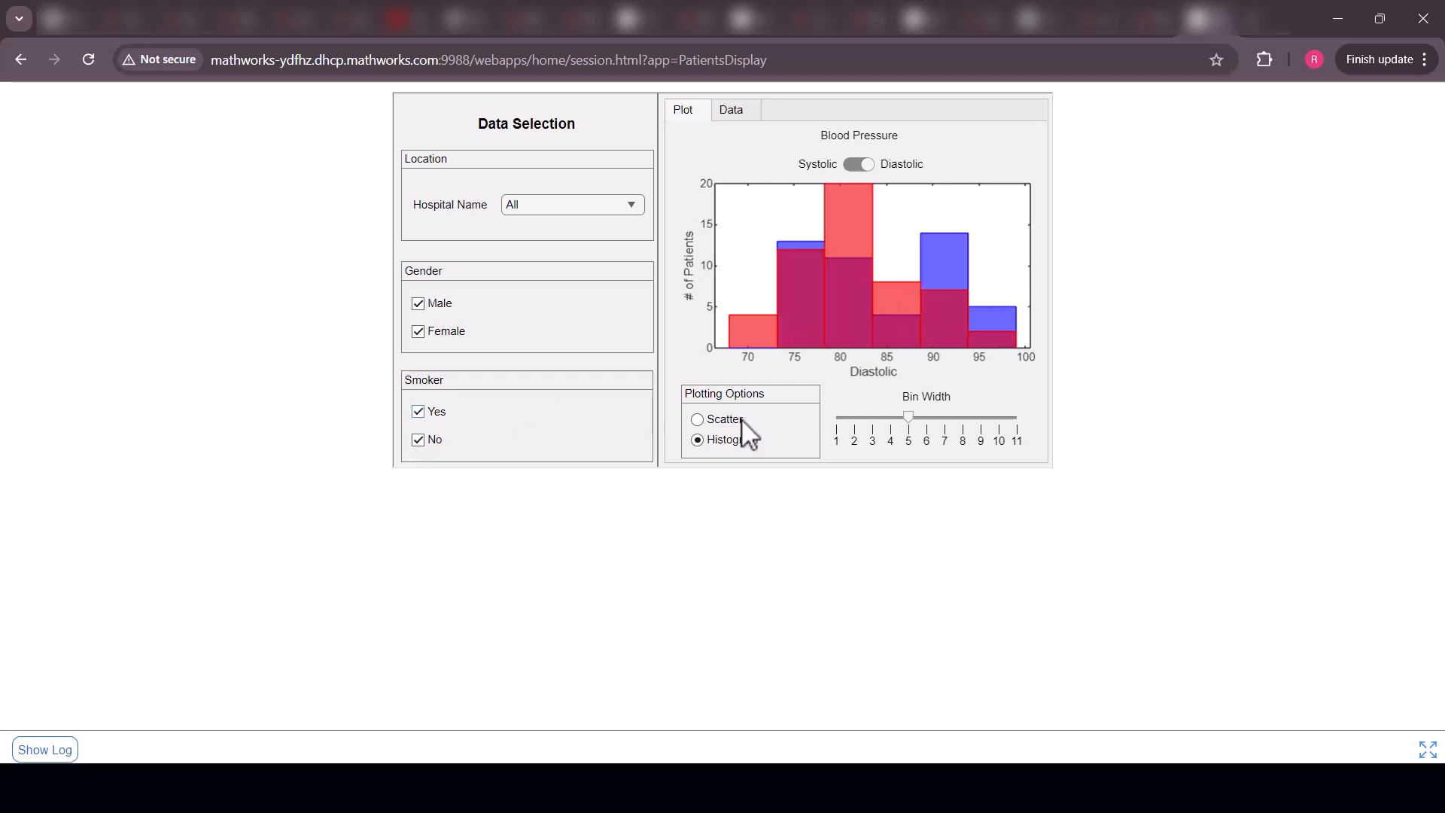
{"action": "left_click_drag", "start_coordinate": [907, 417], "coordinate": [887, 417]}
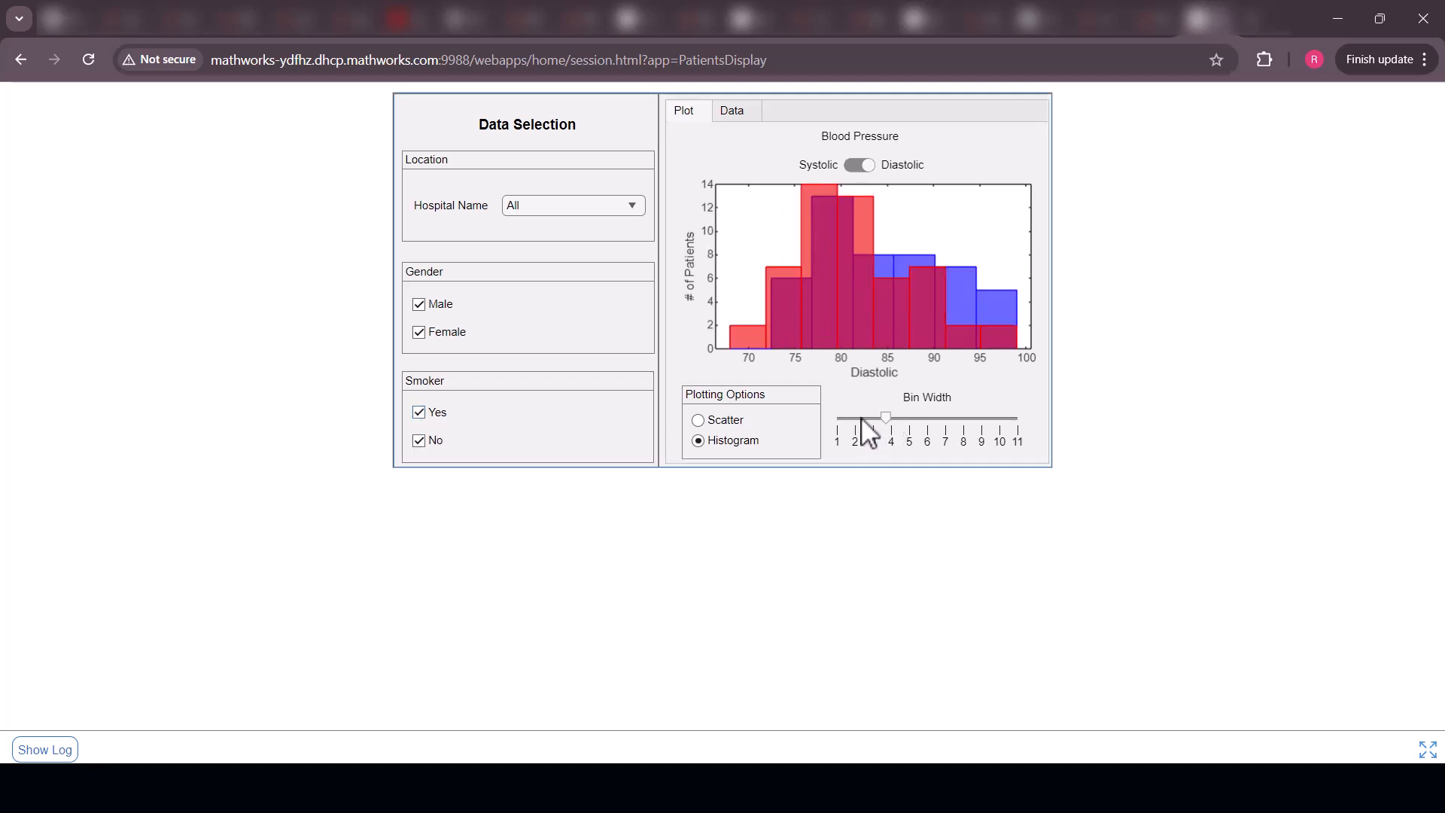